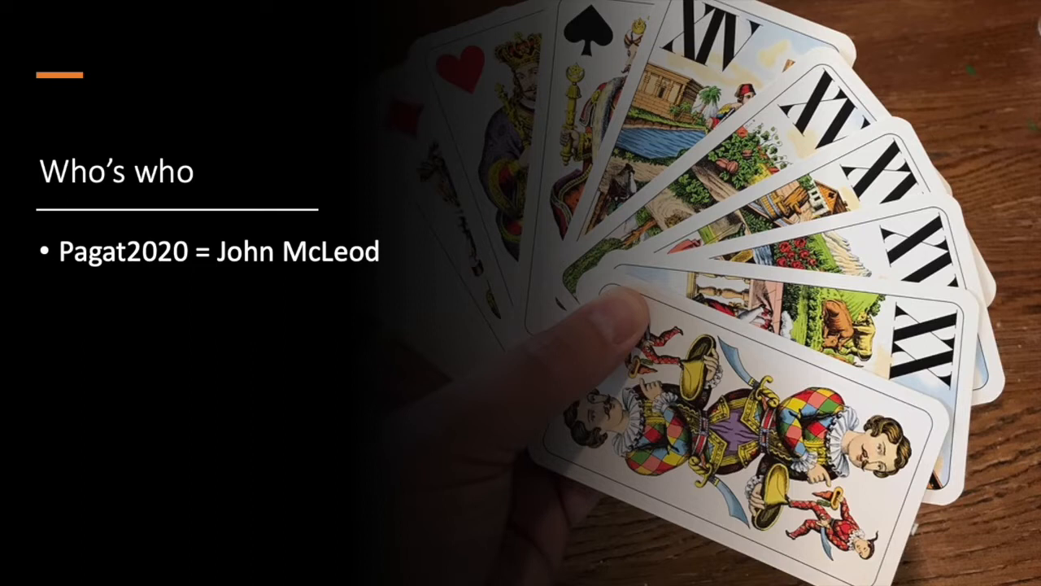
Advance past the 'Who's who' slide to the Board Game Arena Tarokk table
{"action": "key", "text": "right"}
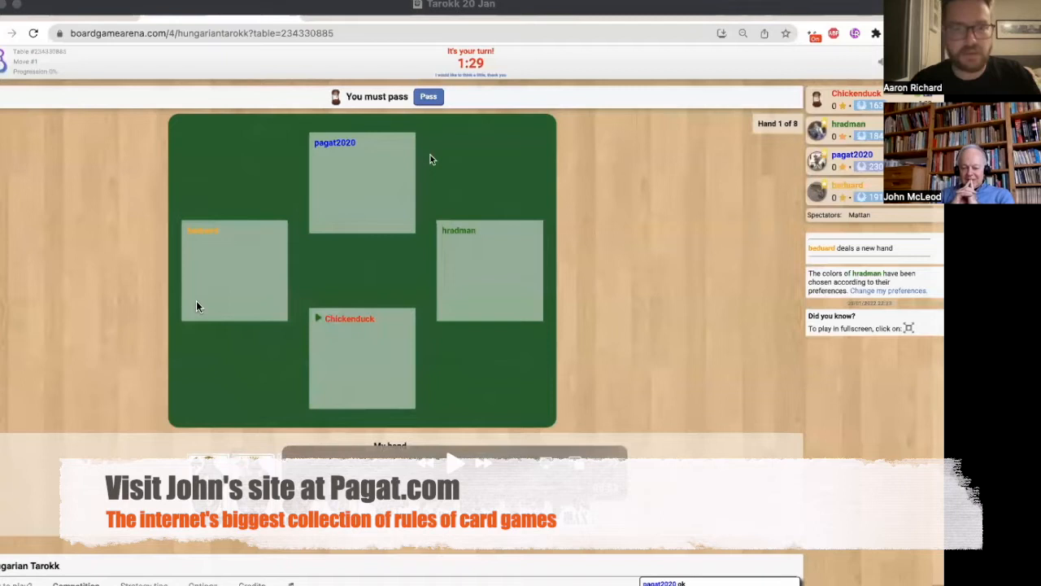
Step the replay through bidding until bradman's game of Two reaches the discard prompt
{"action": "left_click", "coordinate": [428, 96]}
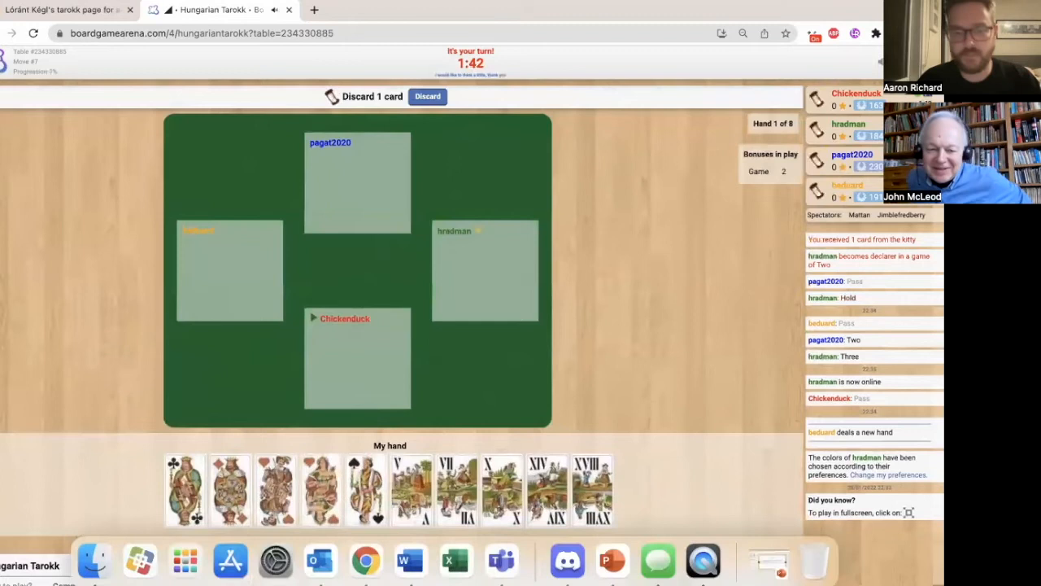
Step the replay past the discard, the XX call and announcements to the opening-card prompt
{"action": "left_click", "coordinate": [321, 488]}
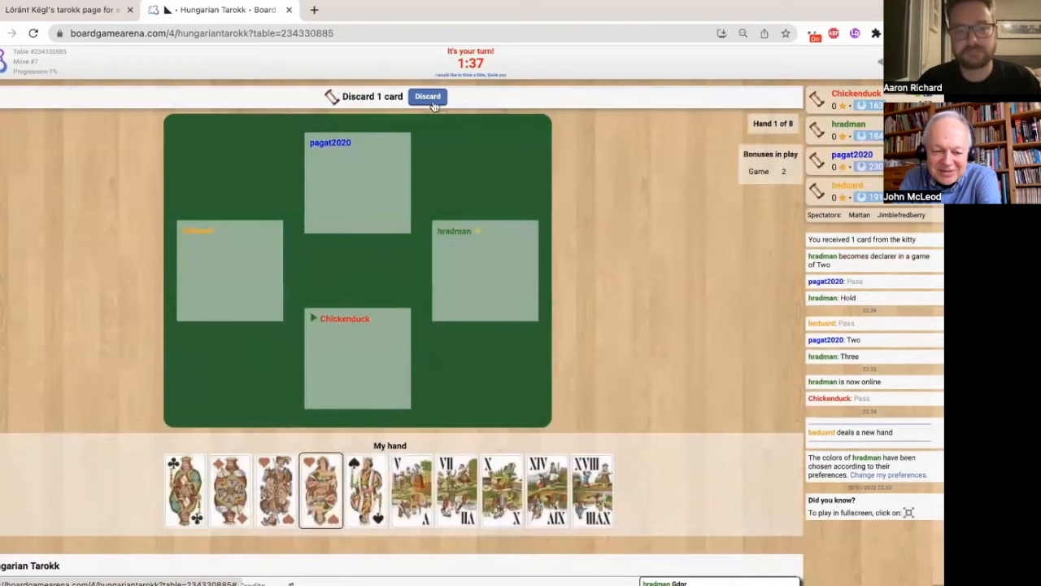
{"action": "left_click", "coordinate": [426, 96]}
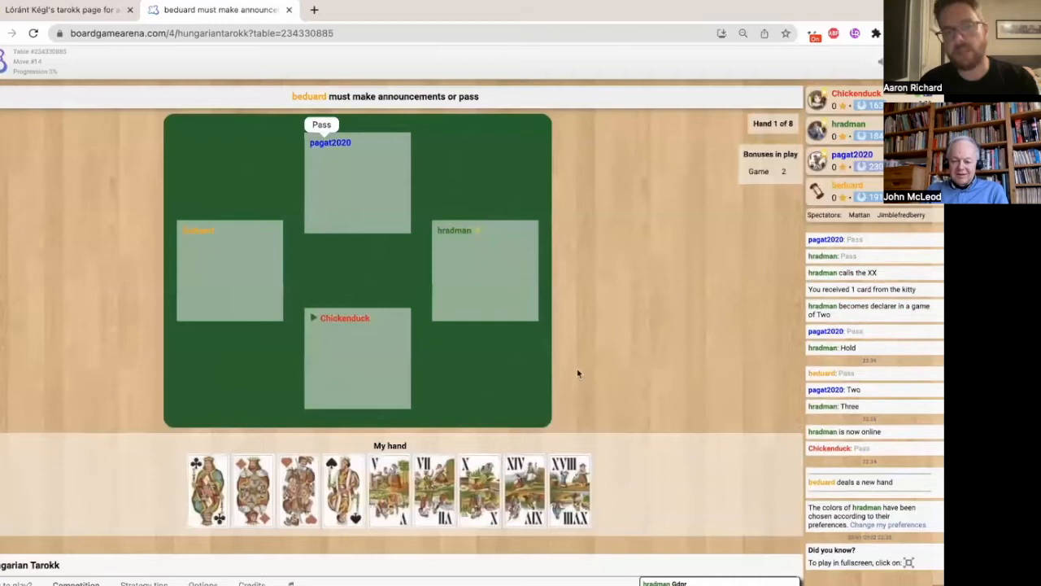
{"action": "left_click", "coordinate": [320, 124]}
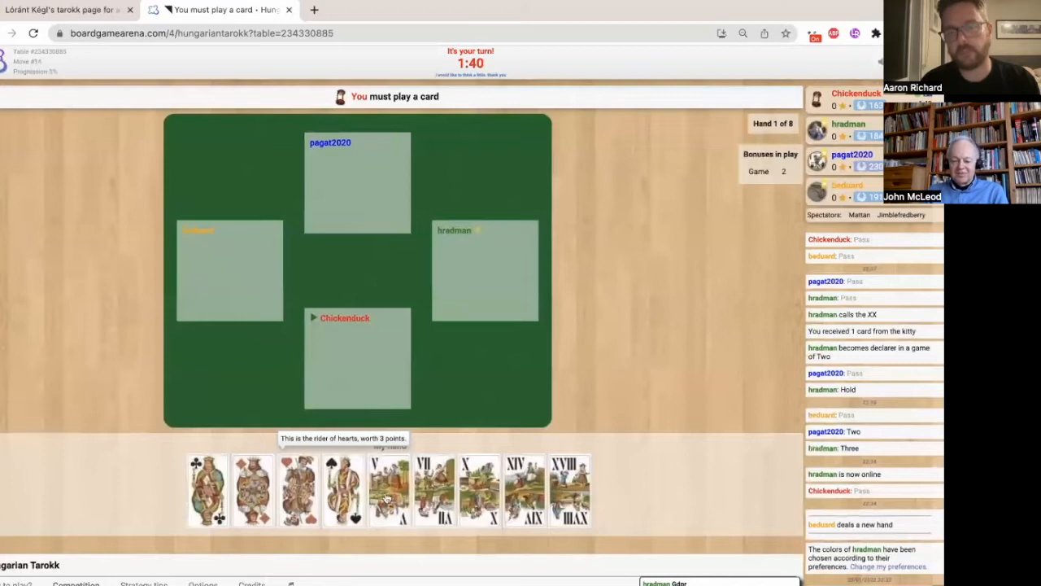
{"action": "left_click", "coordinate": [389, 490]}
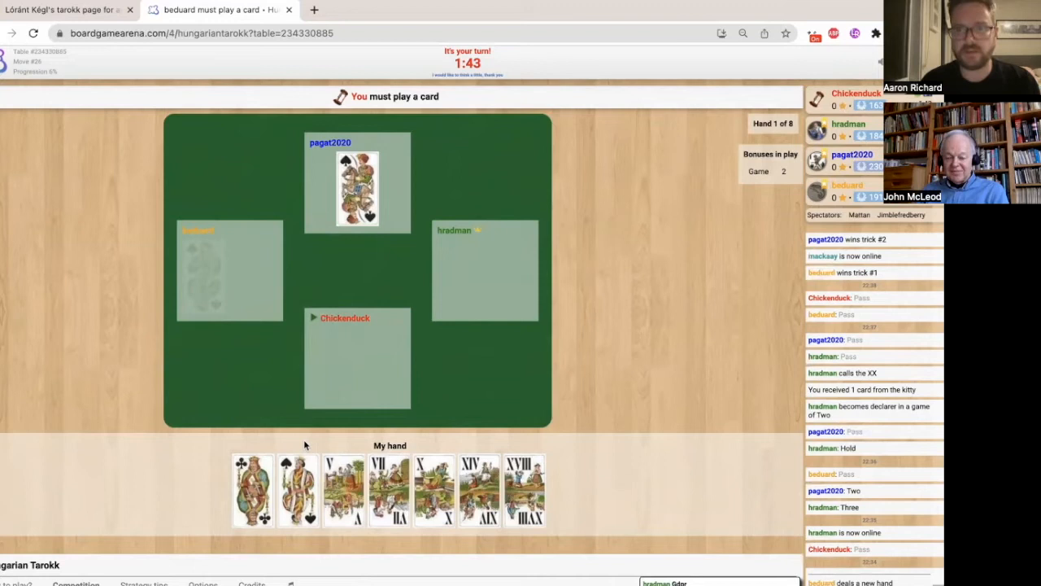
{"action": "left_click", "coordinate": [298, 490]}
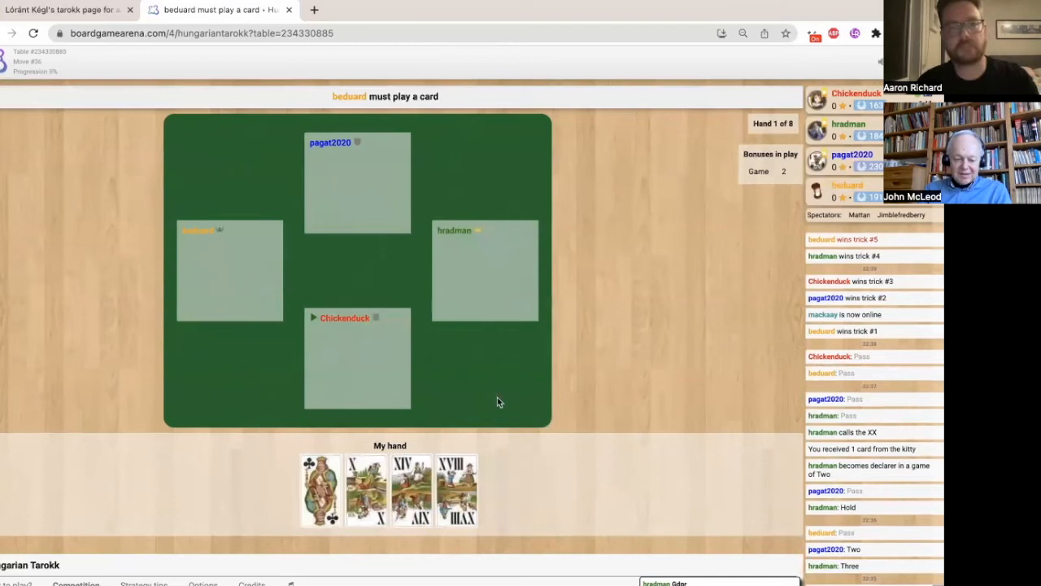
Advance through tricks six and seven, won by bradman and Chickenduck, leaving two cards in hand
{"action": "left_click", "coordinate": [320, 488]}
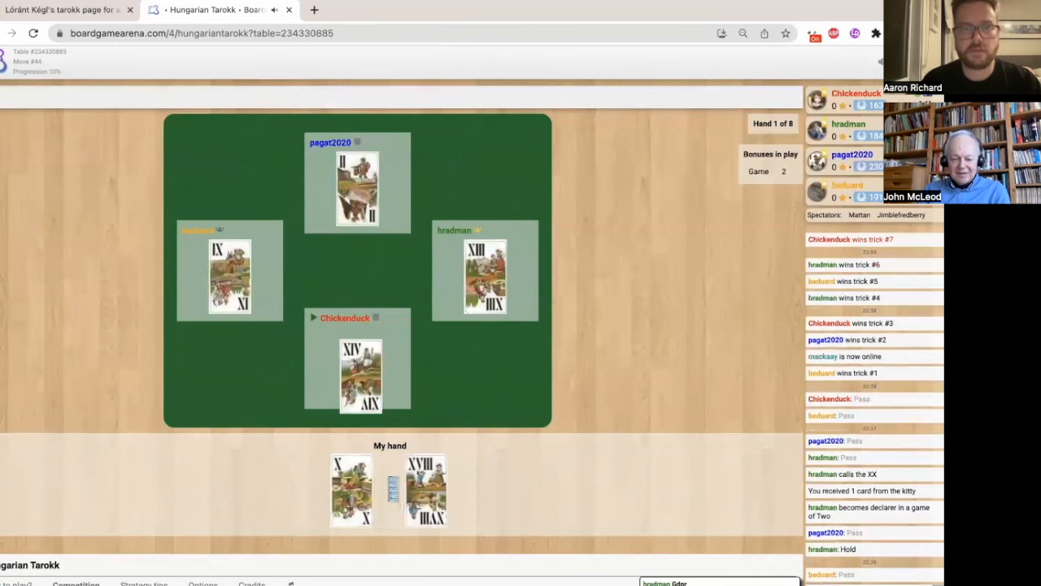
{"action": "left_click", "coordinate": [423, 488]}
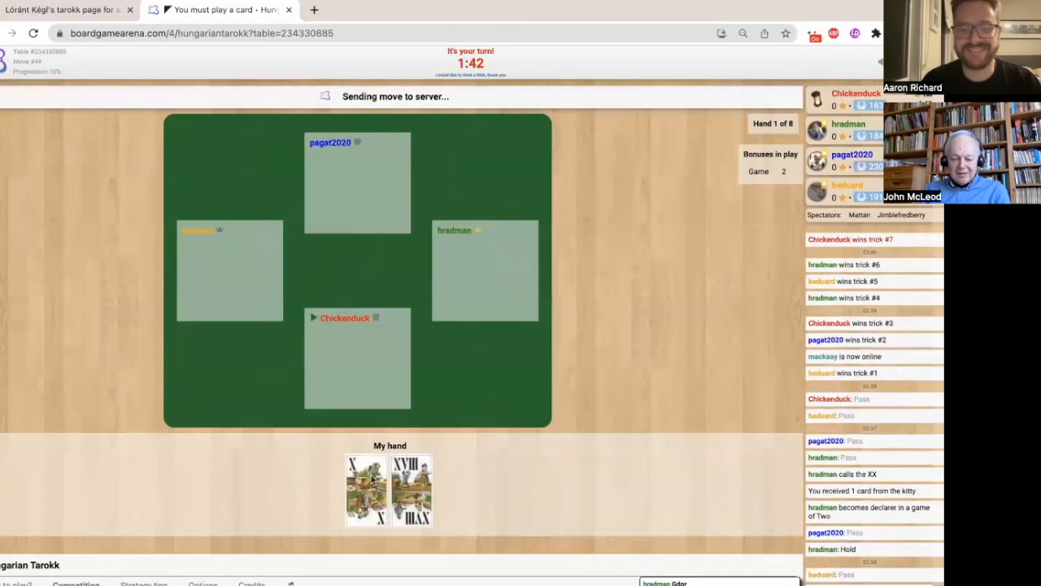